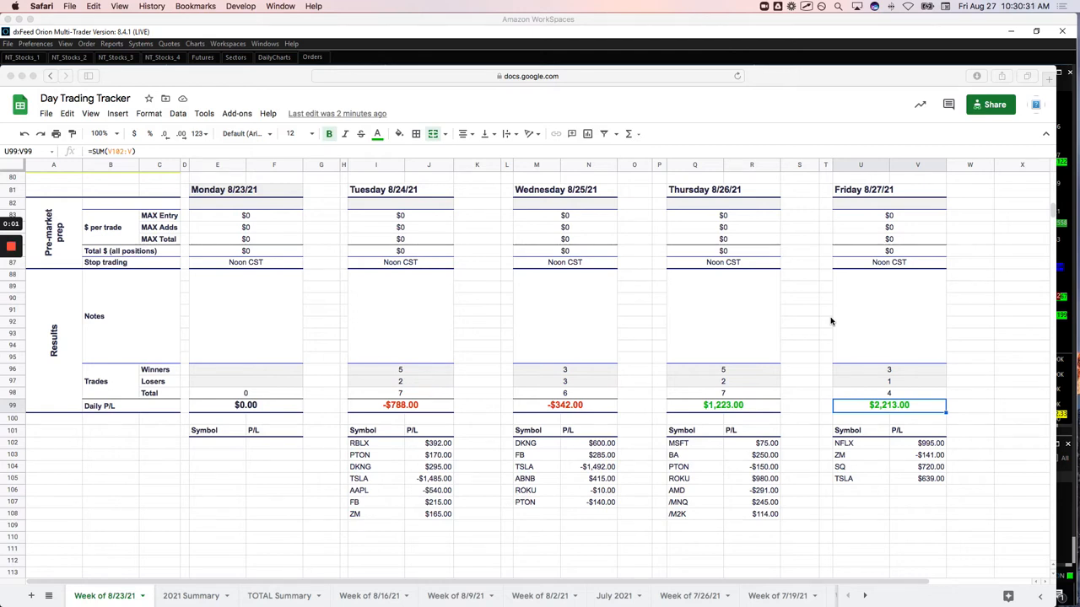
mouse_move(864, 339)
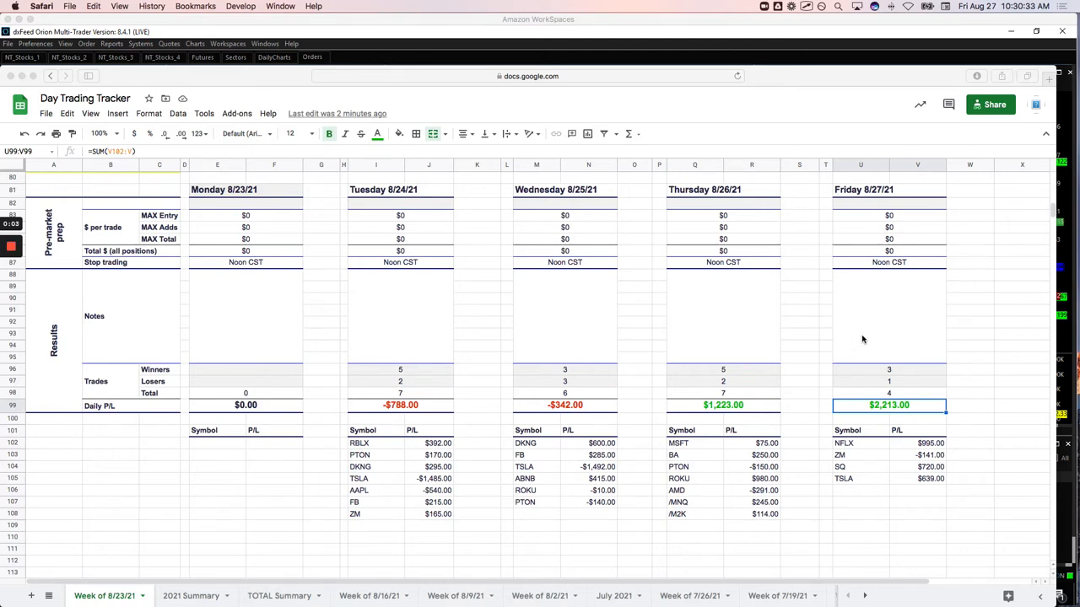
mouse_move(924, 395)
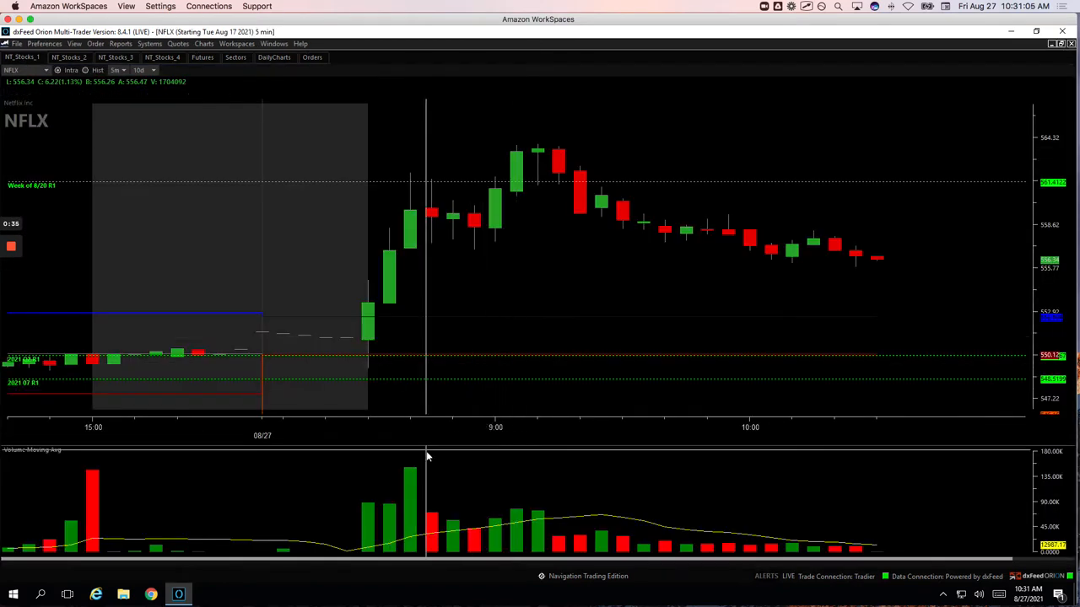
mouse_move(388, 520)
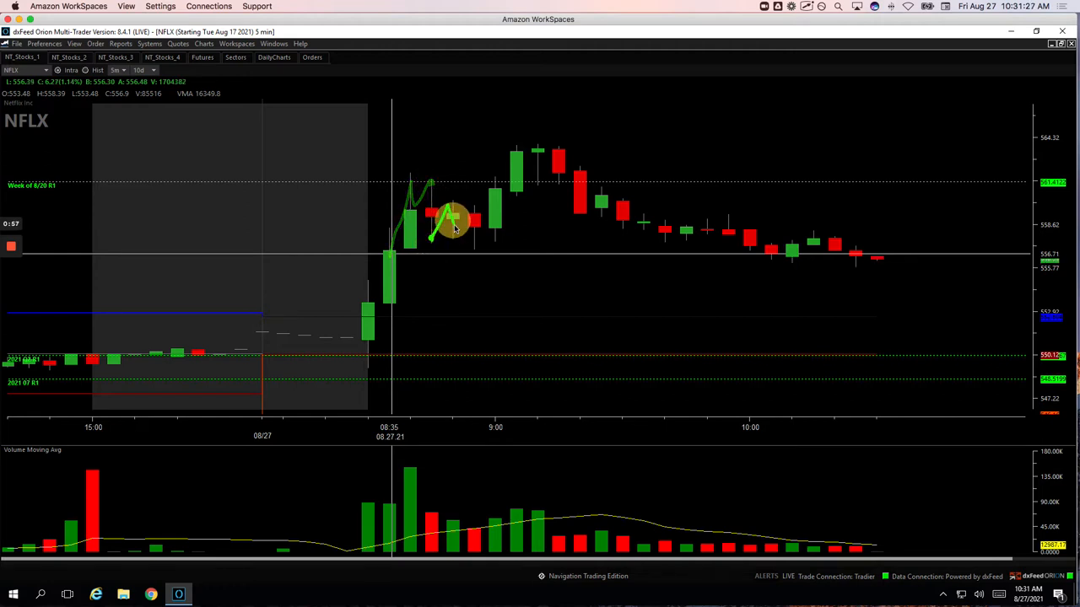
- Mark the opening rally on the NFLX chart with a green stroke
drag(452, 223, 498, 185)
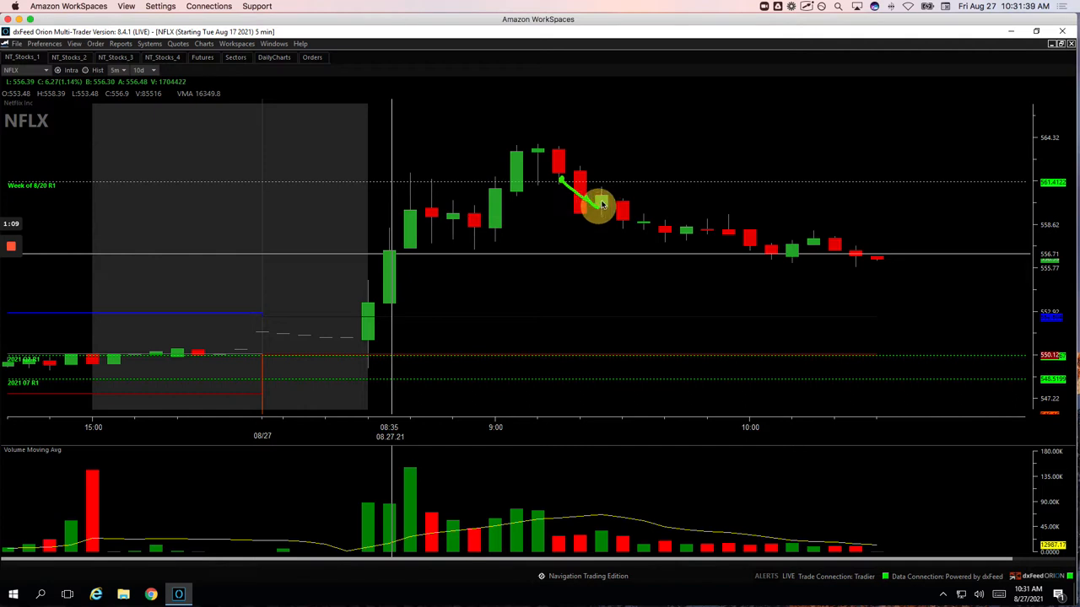
mouse_move(563, 211)
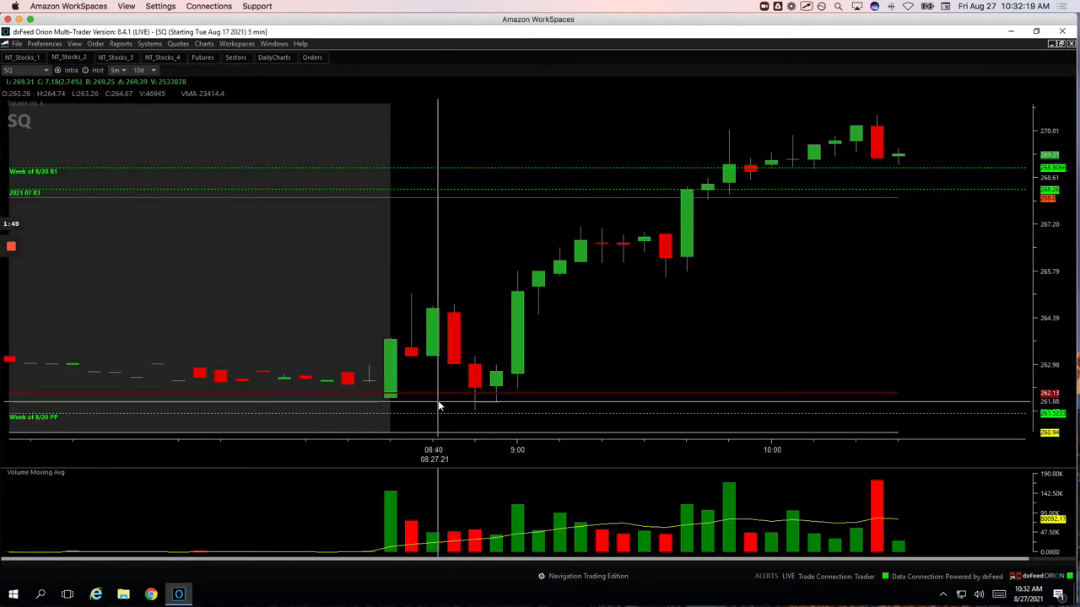
mouse_move(485, 405)
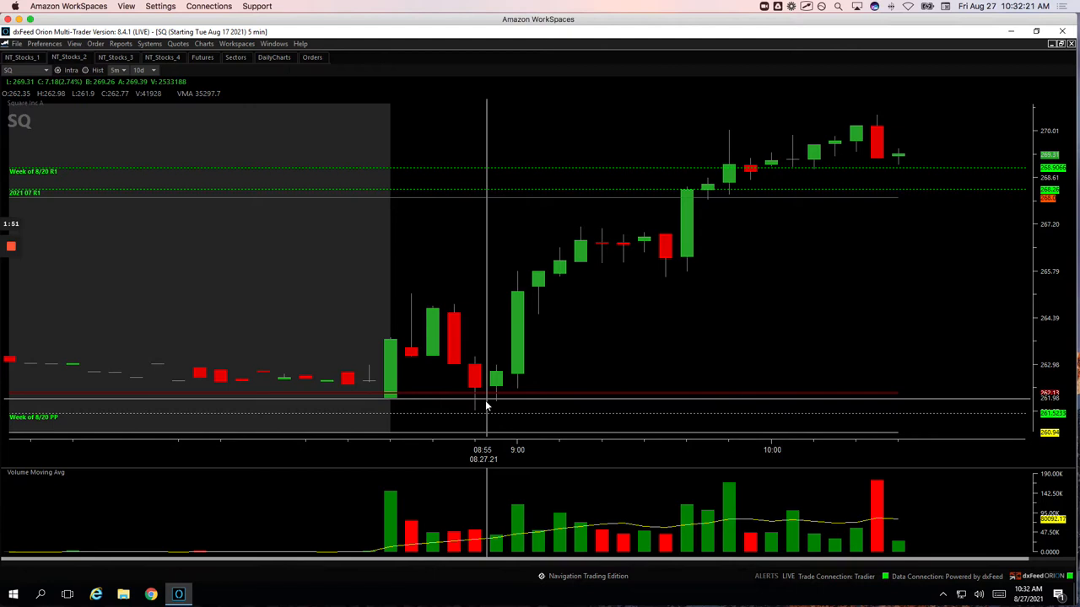
mouse_move(388, 399)
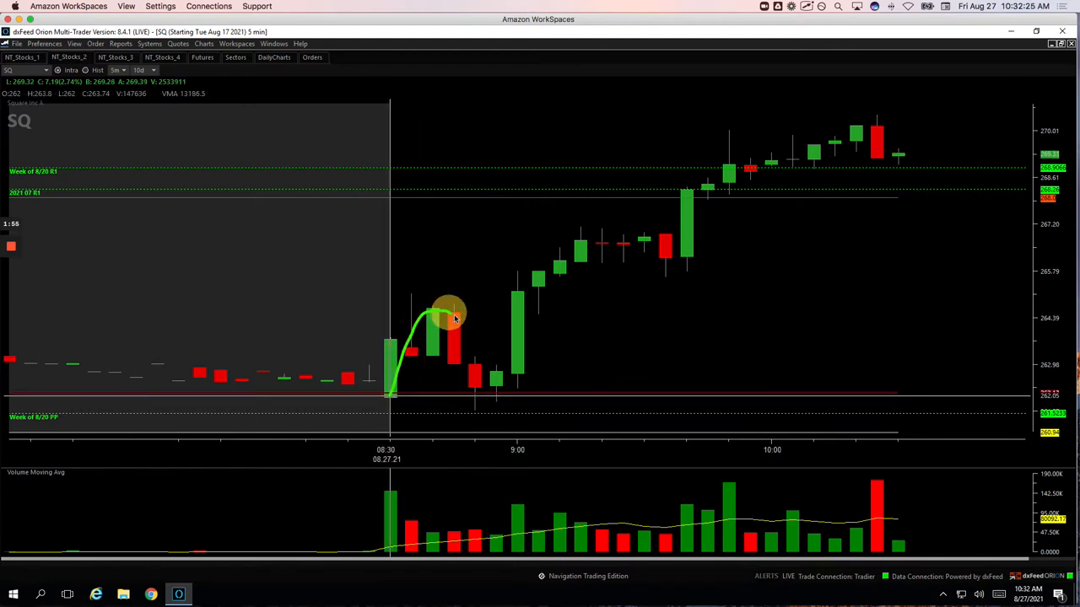
- Trace SQ's opening pop and drop to the morning low with a green curve
drag(448, 312, 476, 402)
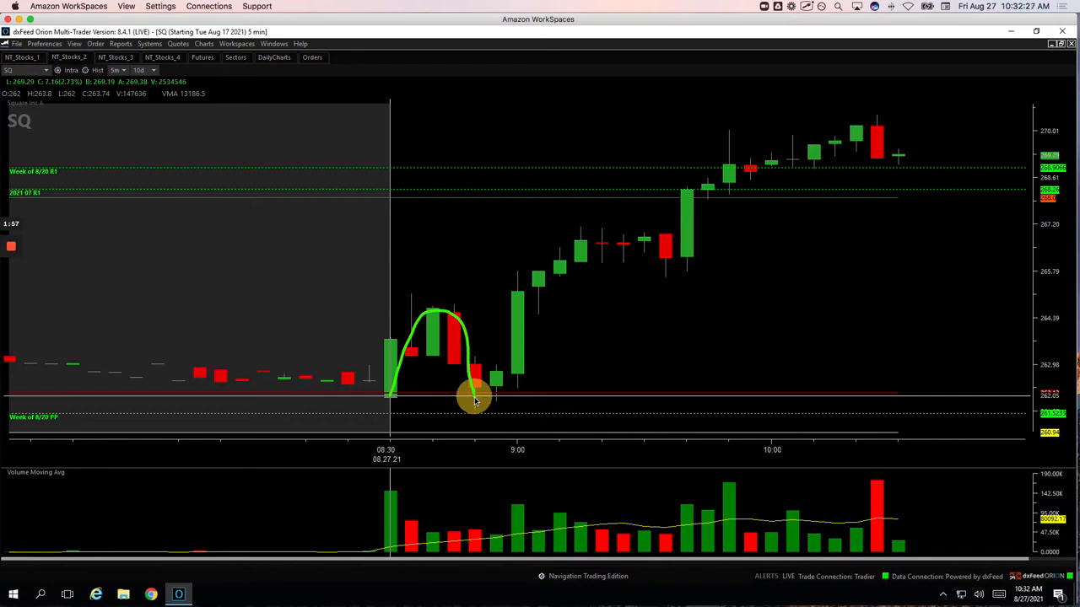
mouse_move(476, 380)
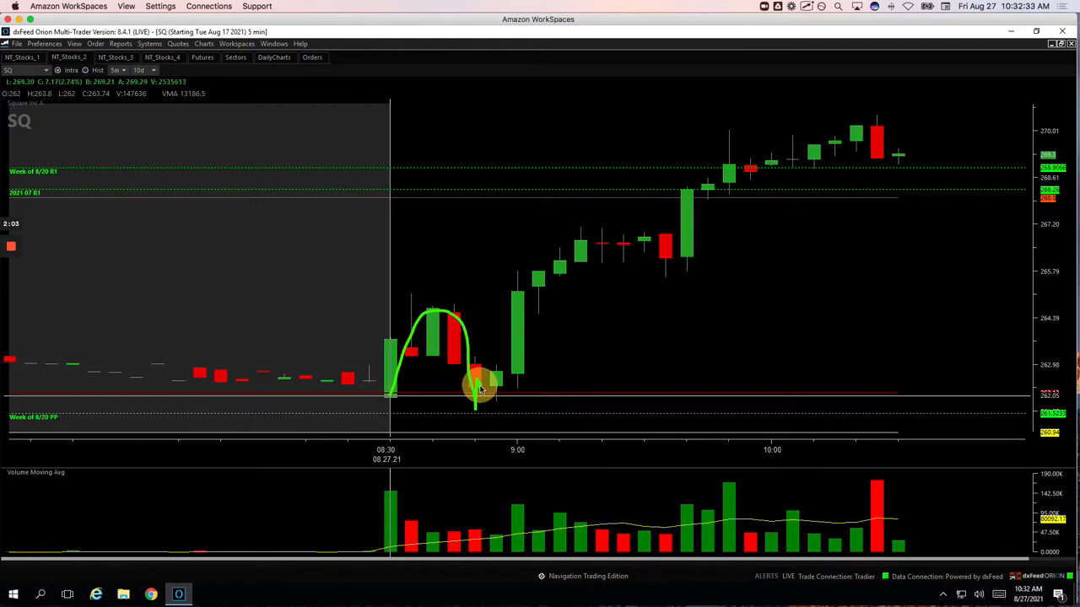
mouse_move(489, 388)
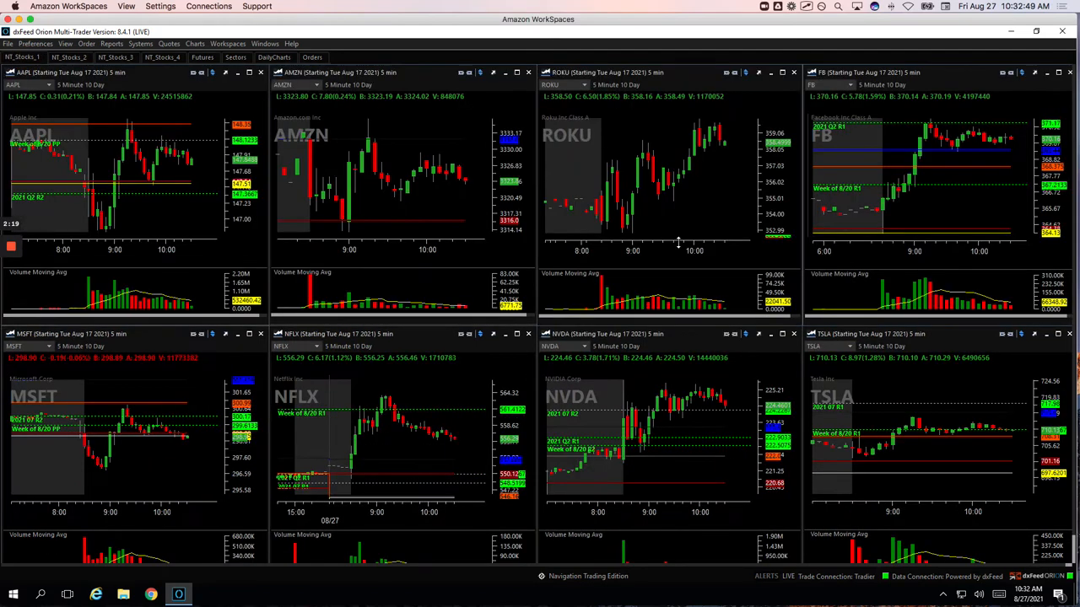
- Maximize the TSLA chart out of the eight-chart grid
double_click(844, 334)
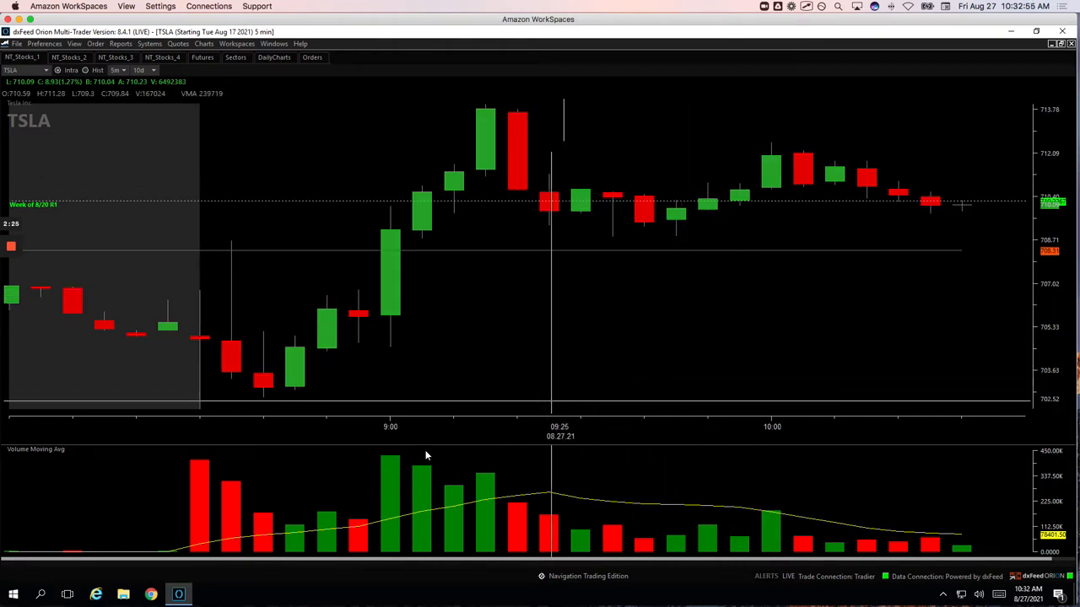
mouse_move(398, 233)
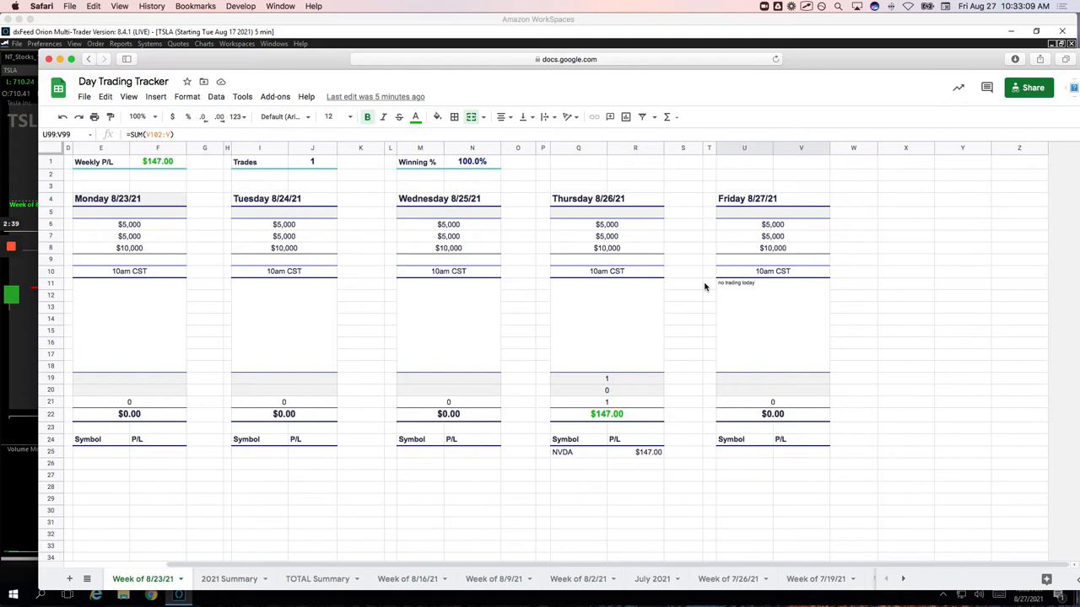
- Review the 2021 Summary sheet across the strategy summaries to the P/L by DOW table
click(229, 579)
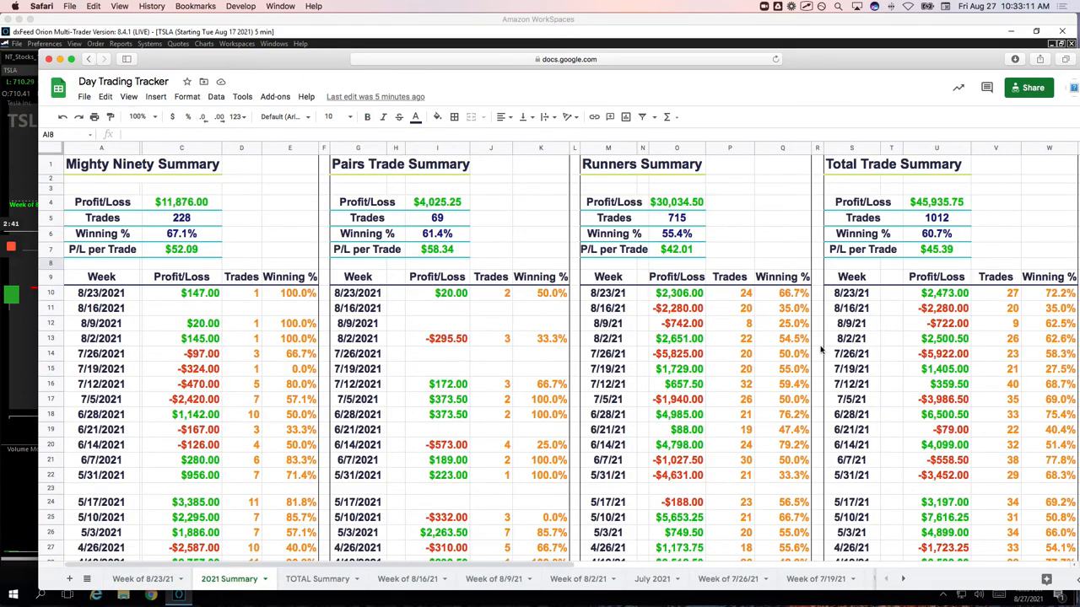
click(676, 294)
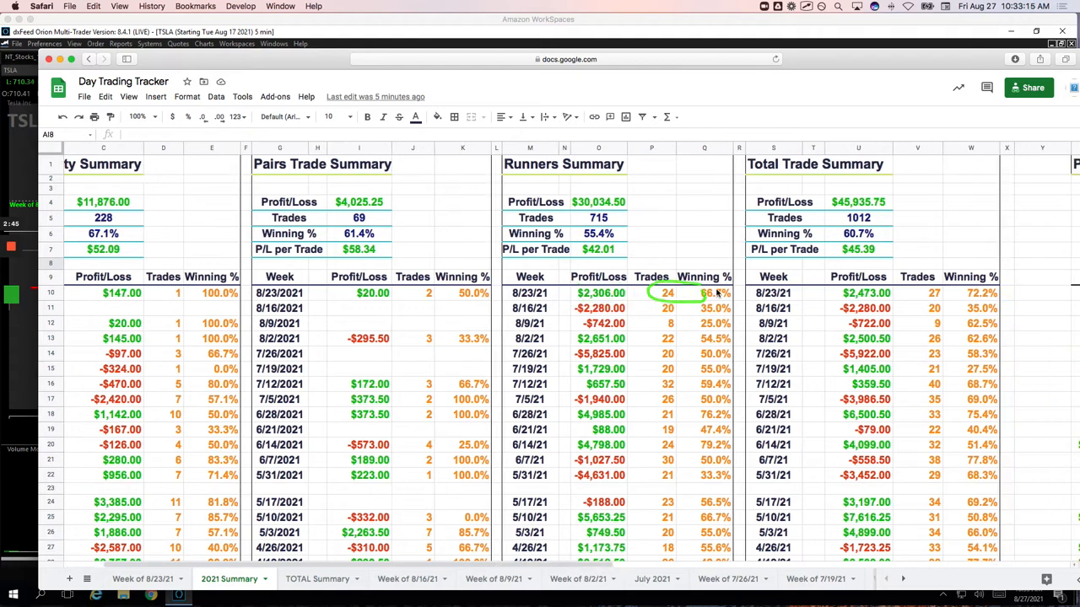
scroll(right, 3)
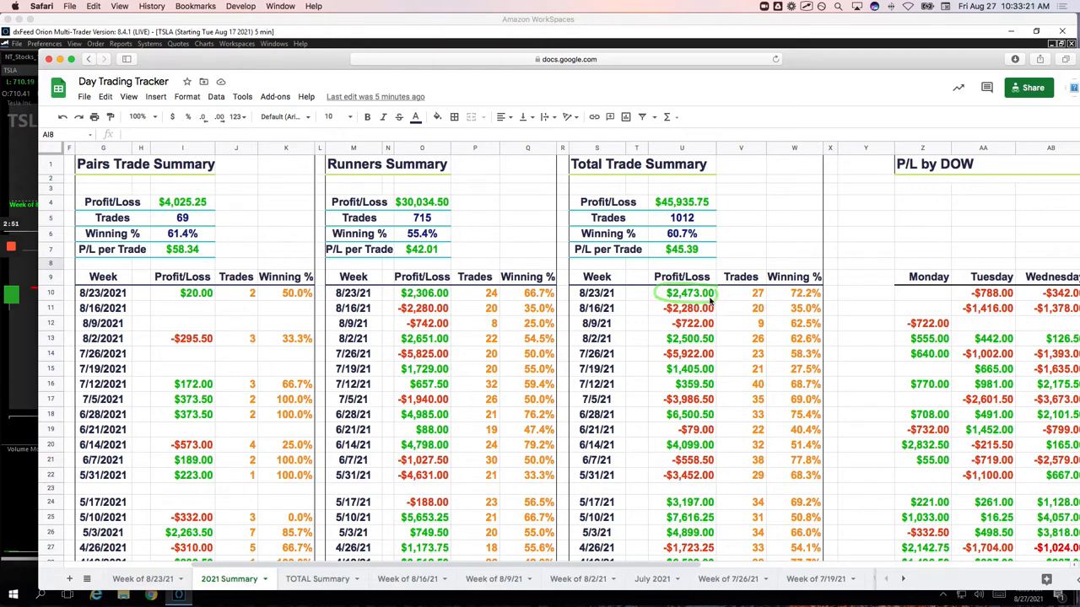
scroll(left, 3)
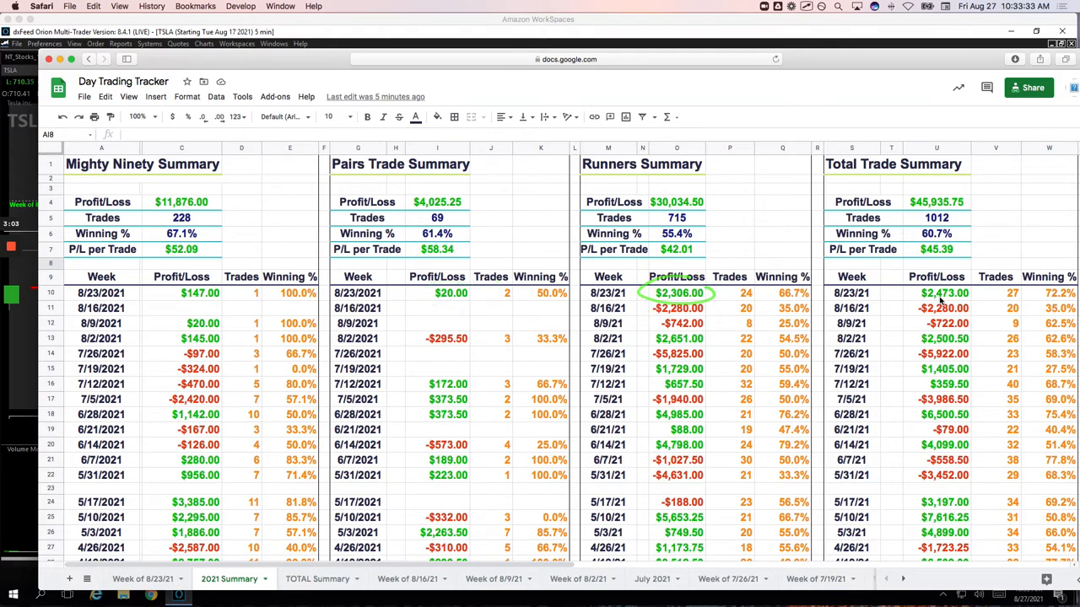
scroll(right, 3)
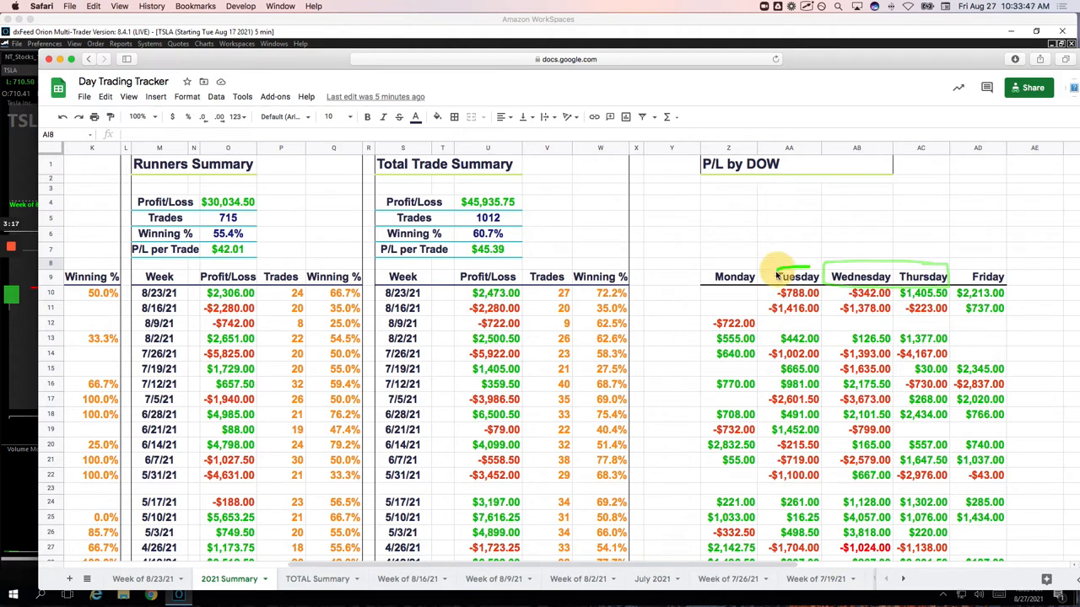
scroll(down, 3)
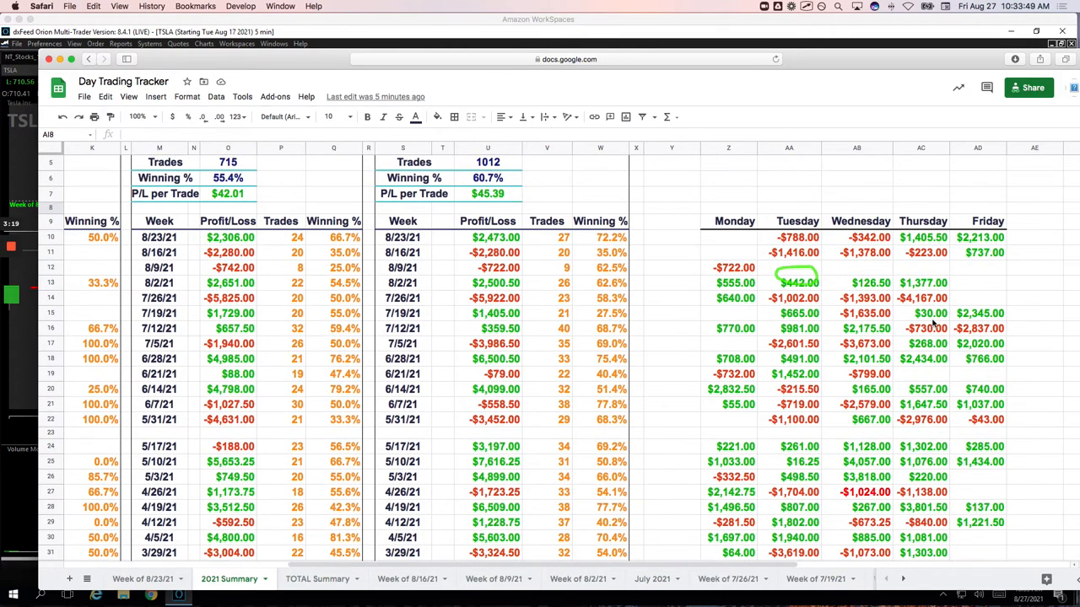
mouse_move(984, 270)
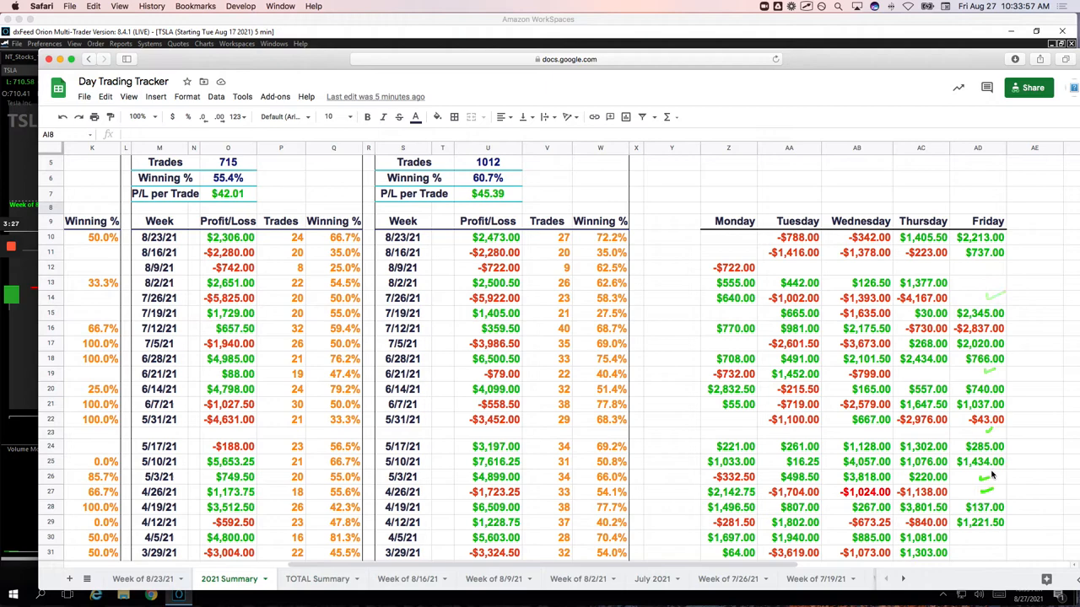
scroll(down, 3)
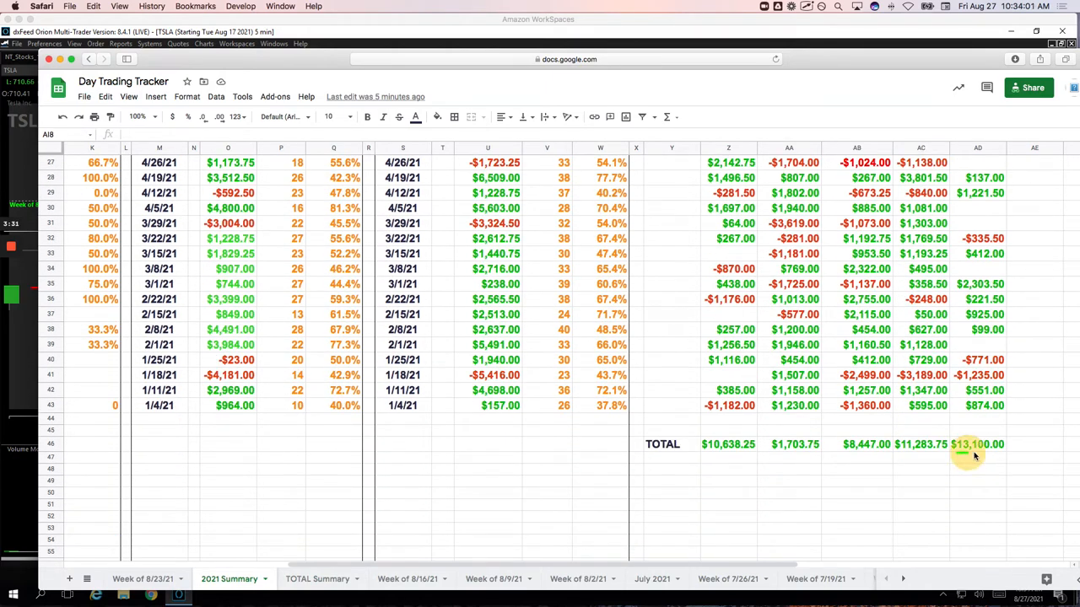
click(977, 444)
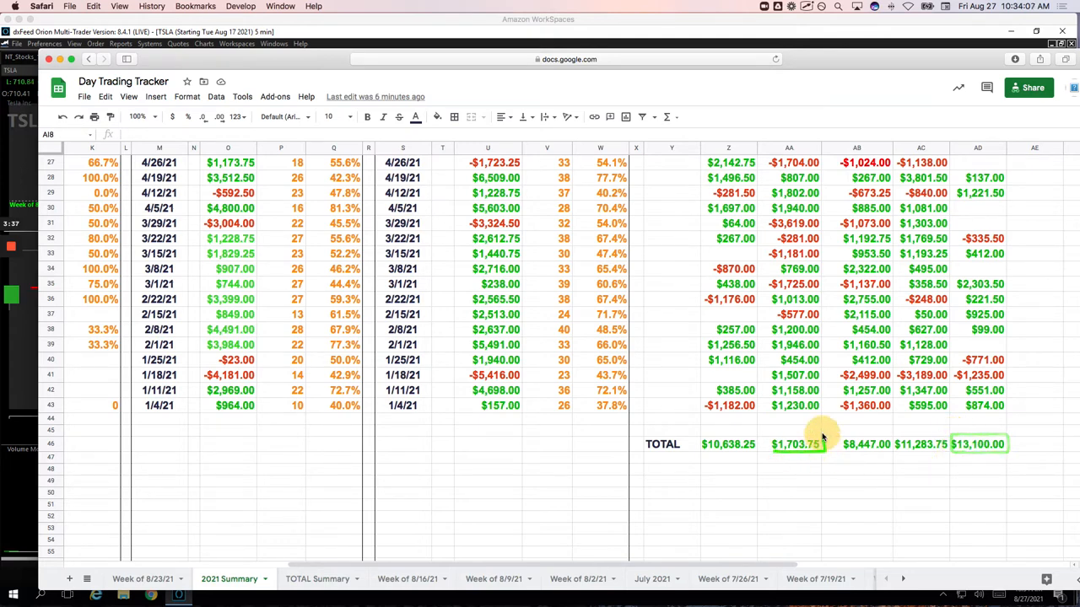
click(795, 443)
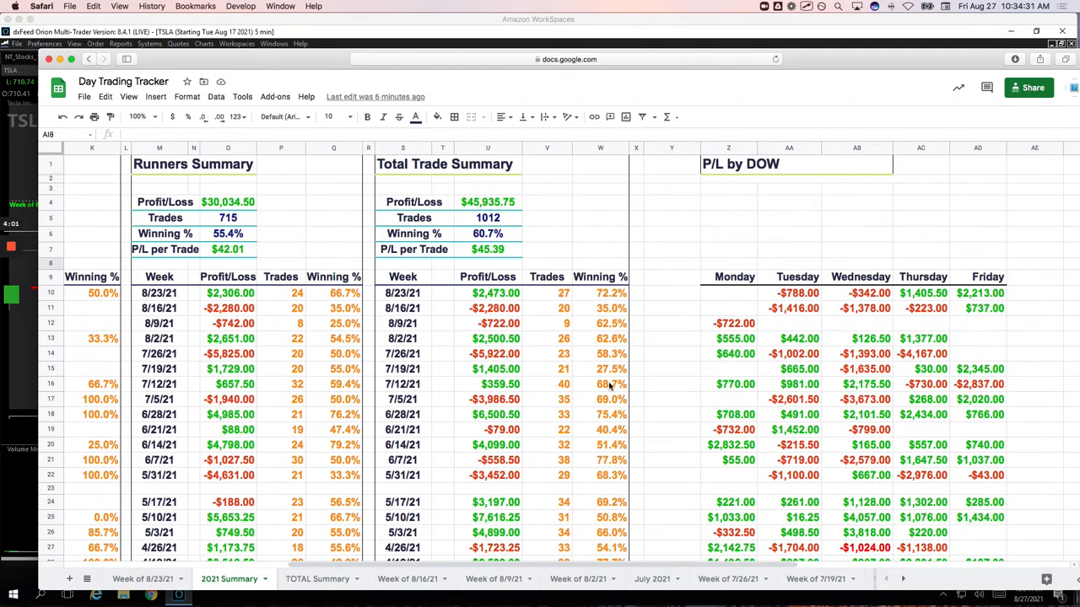
mouse_move(507, 192)
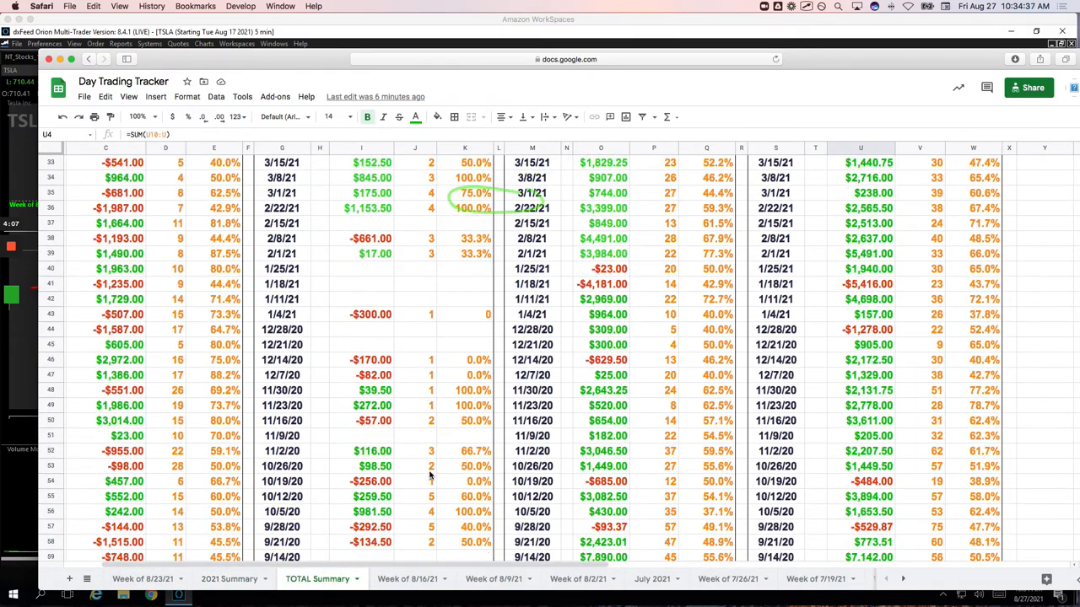
- Inspect the TOTAL Summary's overall Profit/Loss of $81,723.64
scroll(down, 3)
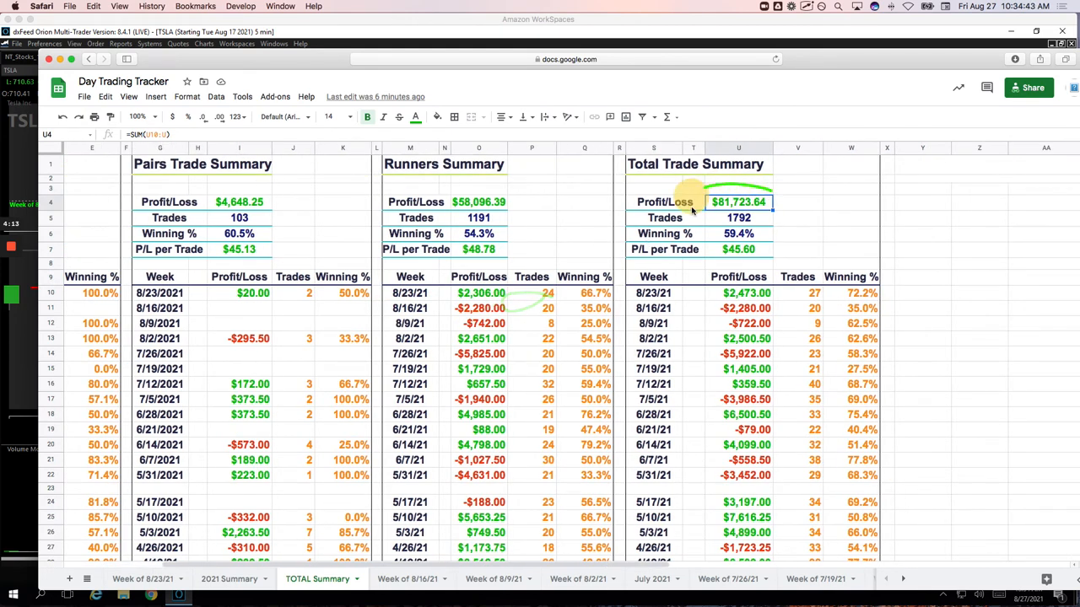
click(739, 203)
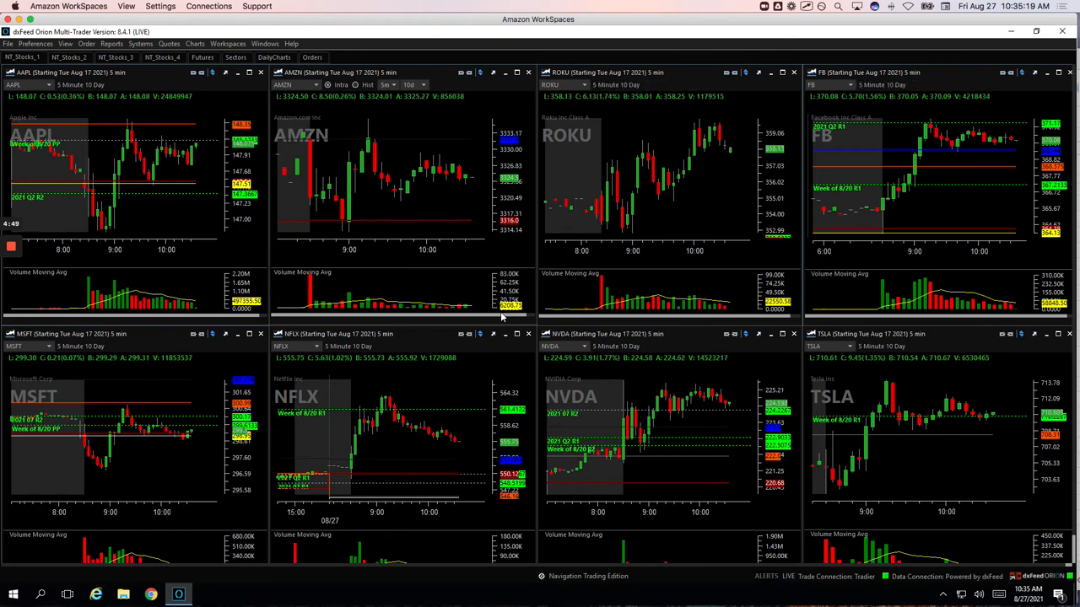
mouse_move(501, 344)
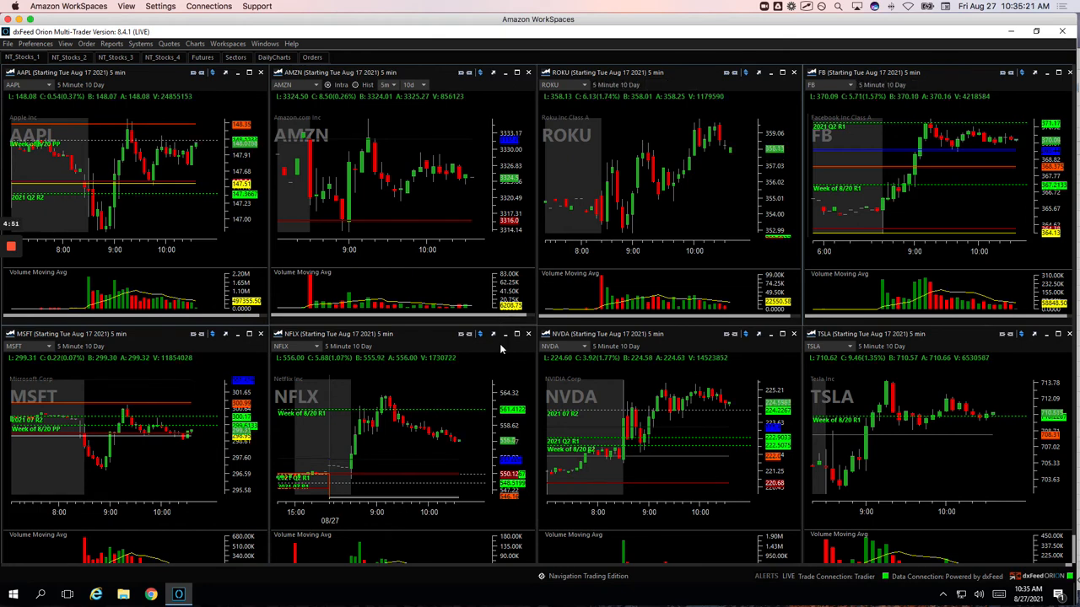